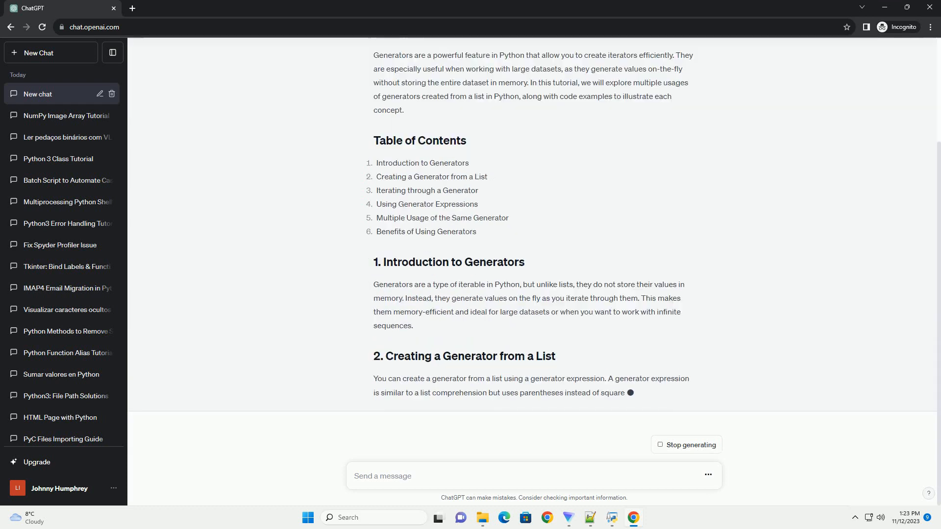
{"action": "scroll", "scroll_direction": "down", "scroll_amount": 3}
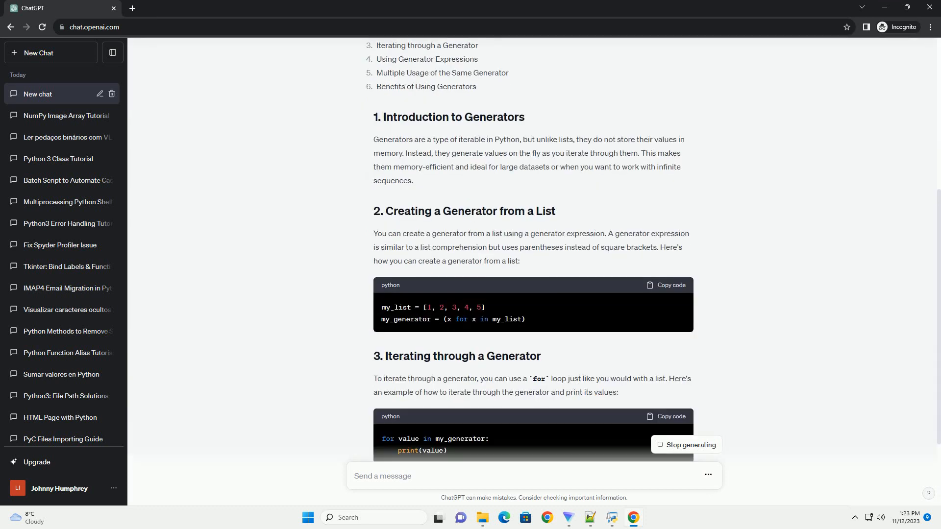
{"action": "scroll", "scroll_direction": "down", "scroll_amount": 3}
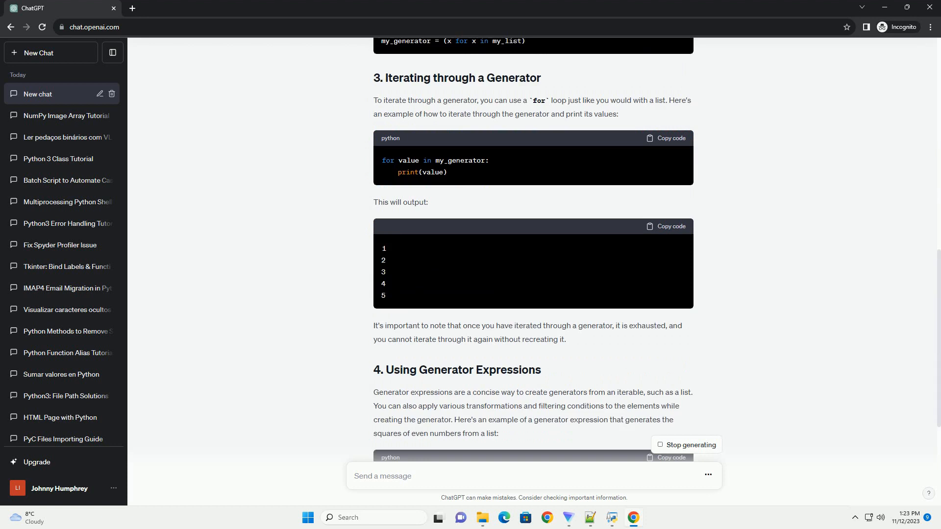
{"action": "scroll", "scroll_direction": "down", "scroll_amount": 3}
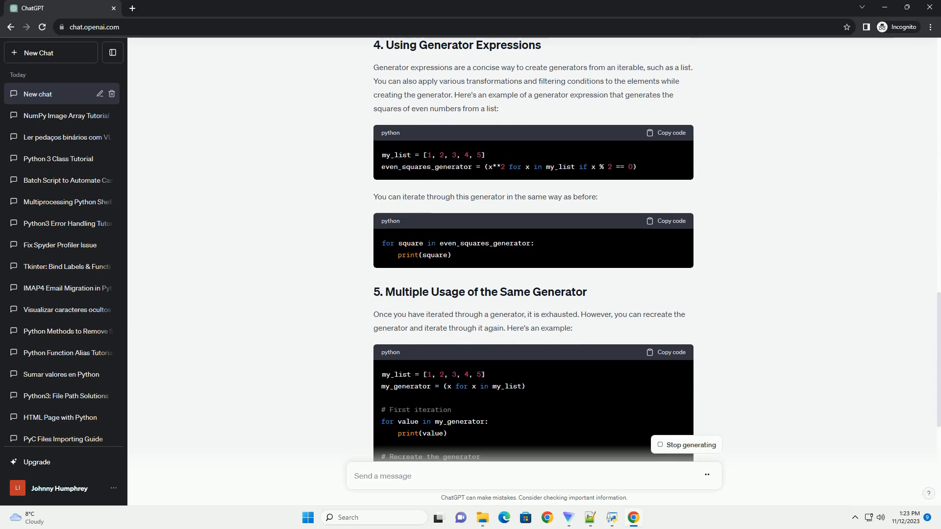